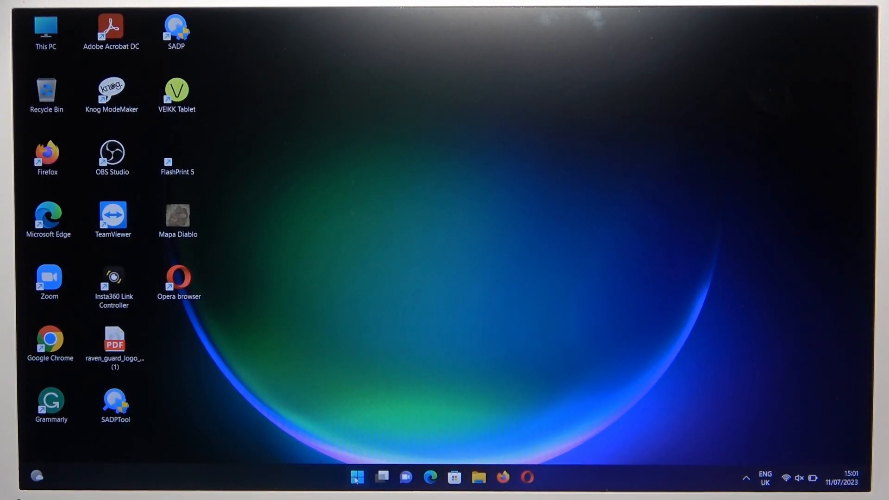
- Launch Settings from Start and go to the Bluetooth & devices page
left_click(357, 477)
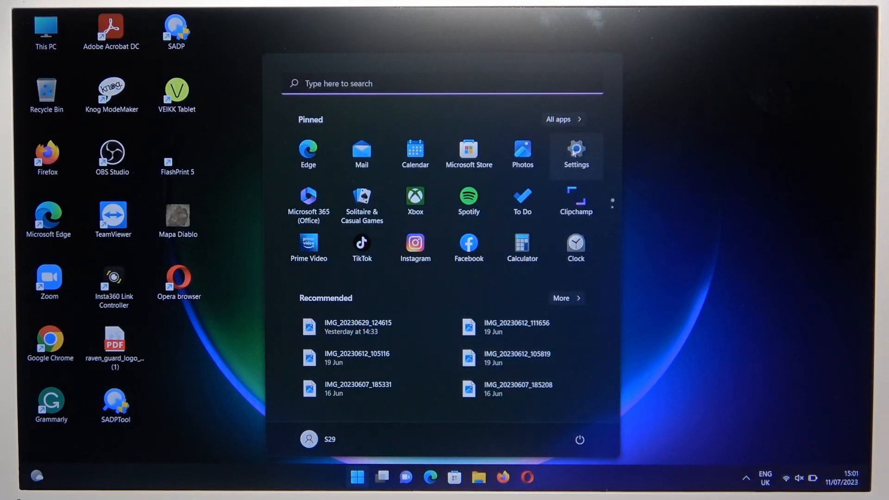
left_click(575, 151)
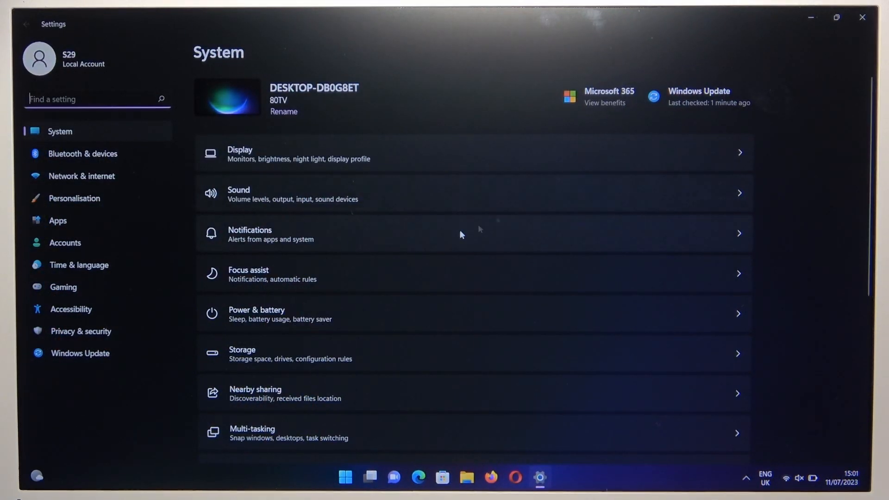
mouse_move(124, 155)
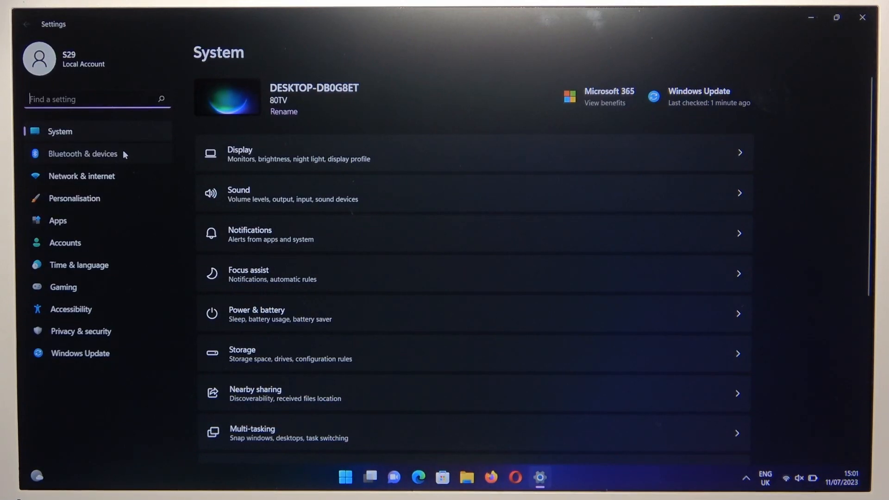
left_click(83, 153)
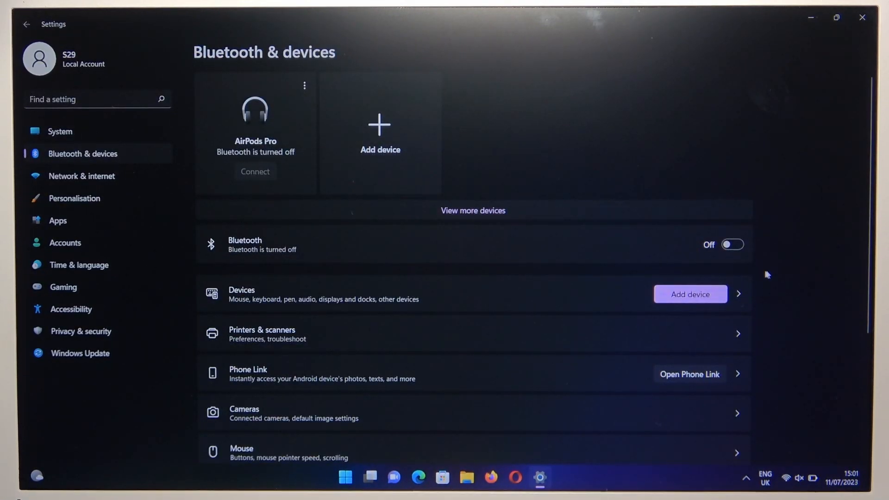
- Switch Bluetooth on and begin adding a new Bluetooth device
left_click(732, 245)
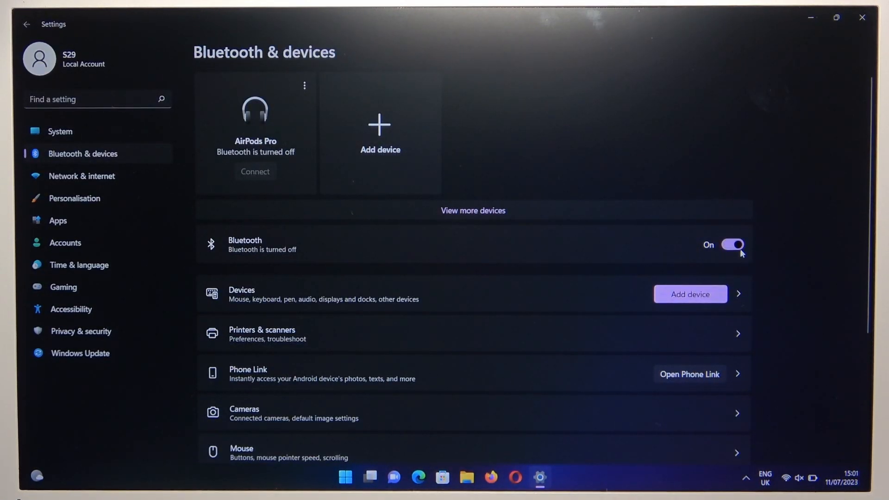
mouse_move(609, 243)
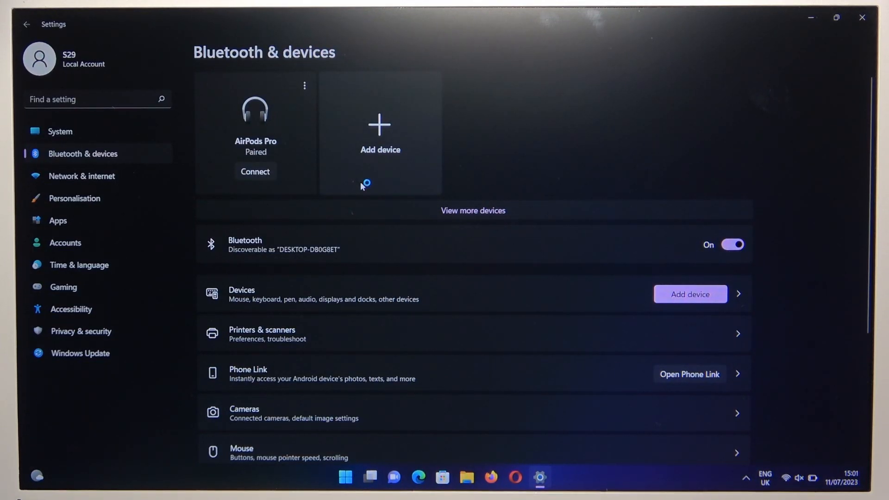
left_click(381, 131)
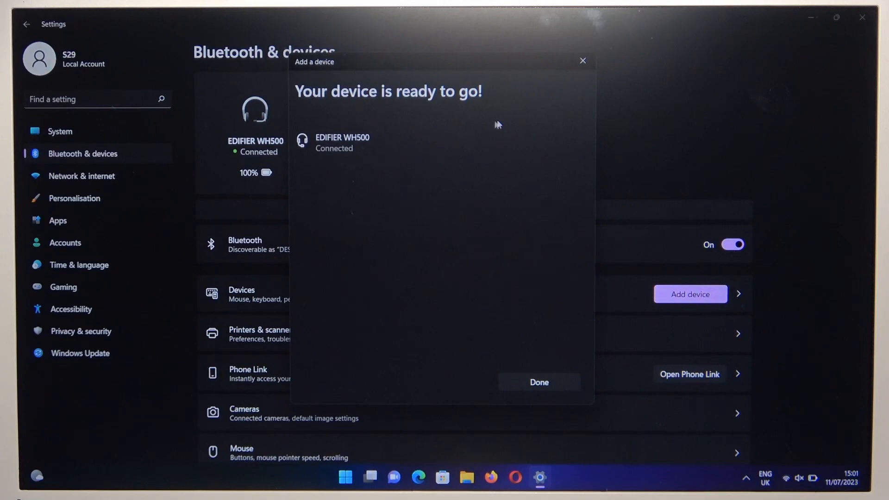
- Finish pairing the EDIFIER WH500 with Done and return to System settings
left_click(538, 383)
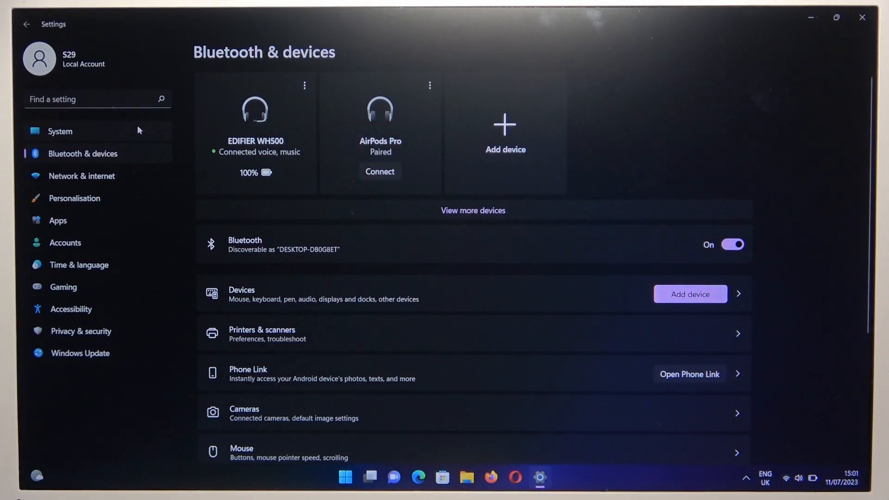
left_click(60, 131)
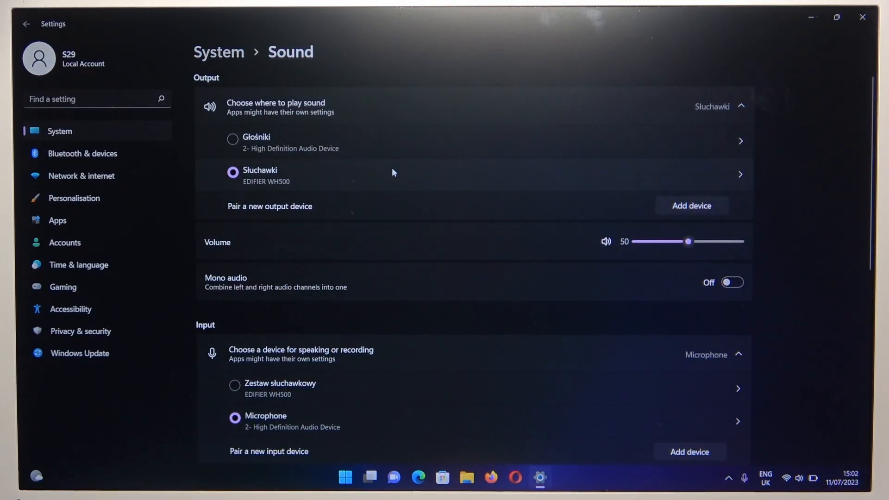
mouse_move(411, 368)
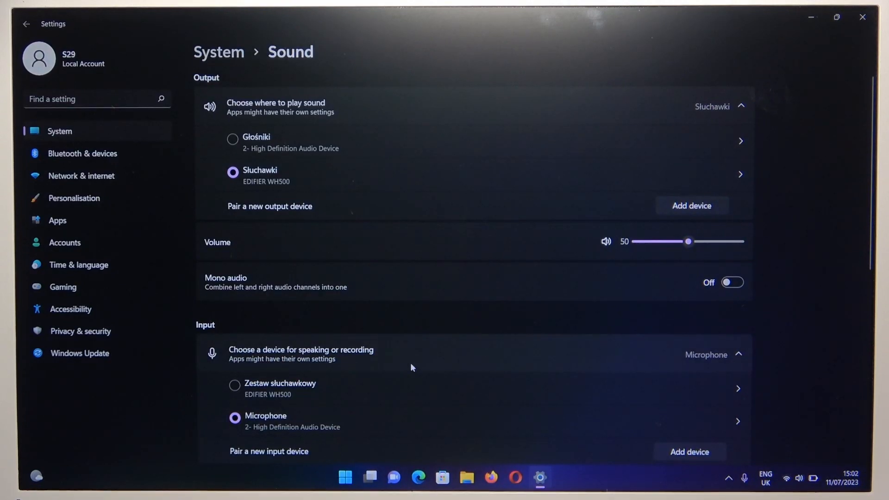
- Check the EDIFIER headset microphone properties, then make Zestaw słuchawkowy the sound input
left_click(738, 388)
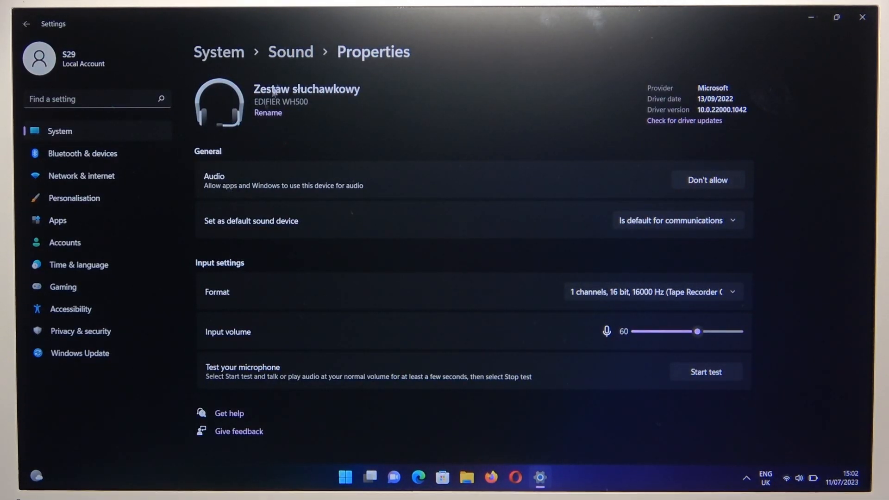
mouse_move(276, 329)
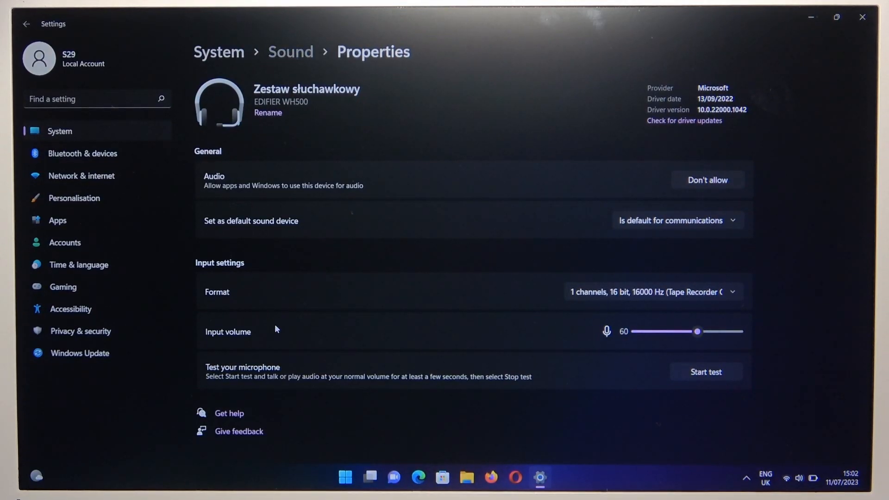
left_click(26, 24)
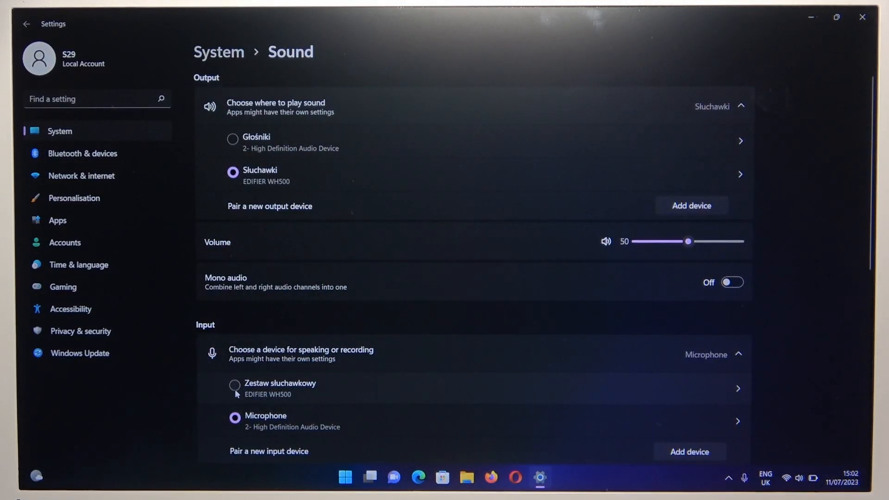
left_click(233, 388)
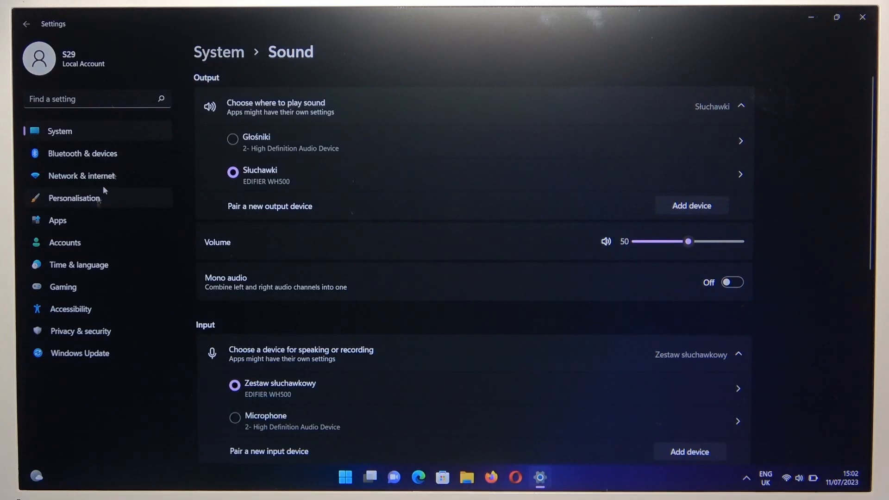